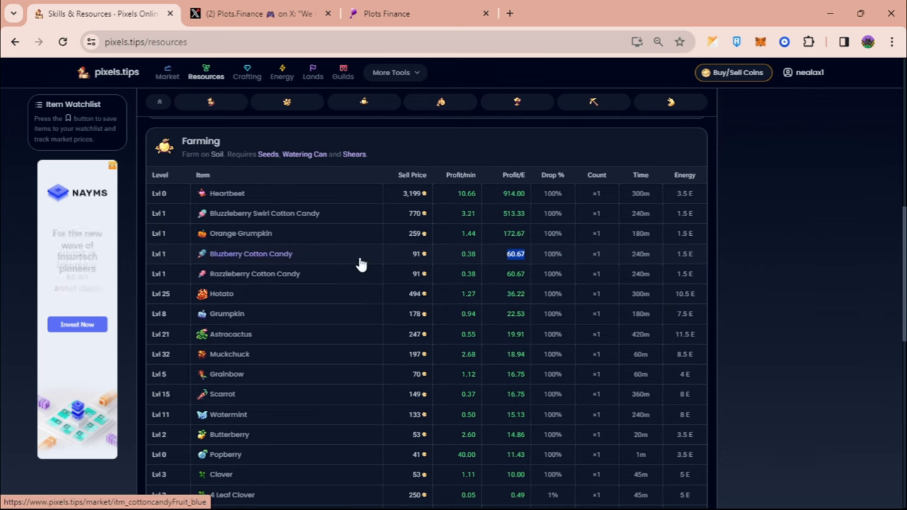
Step: Open the Bluzberry Cotton Candy market page with its 30-day price chart and listings
click(251, 254)
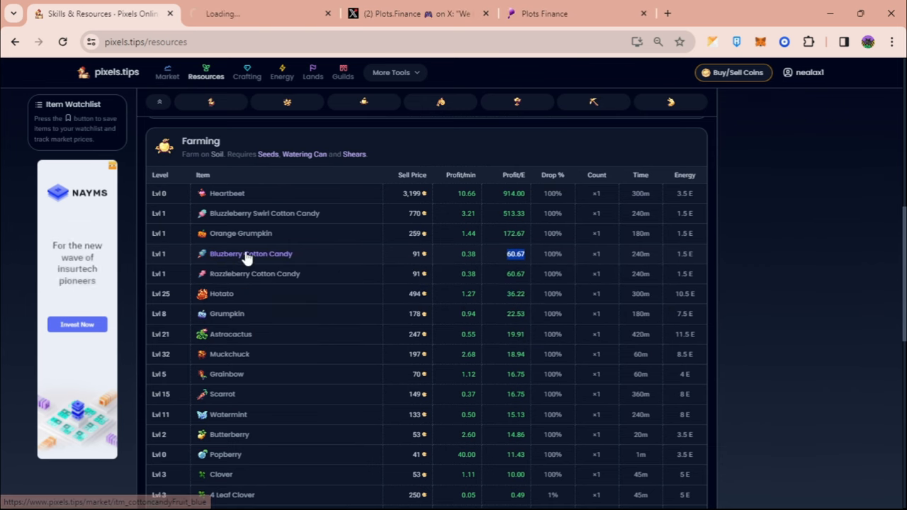
click(251, 253)
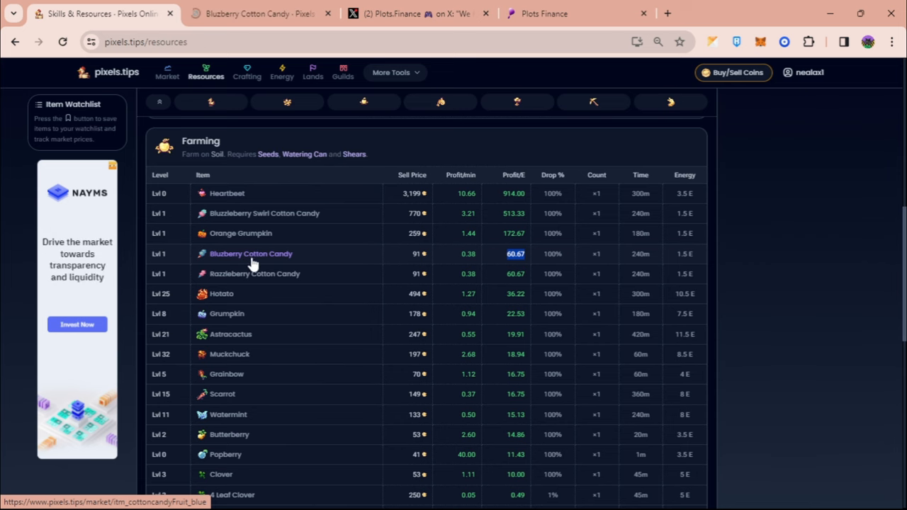
click(250, 254)
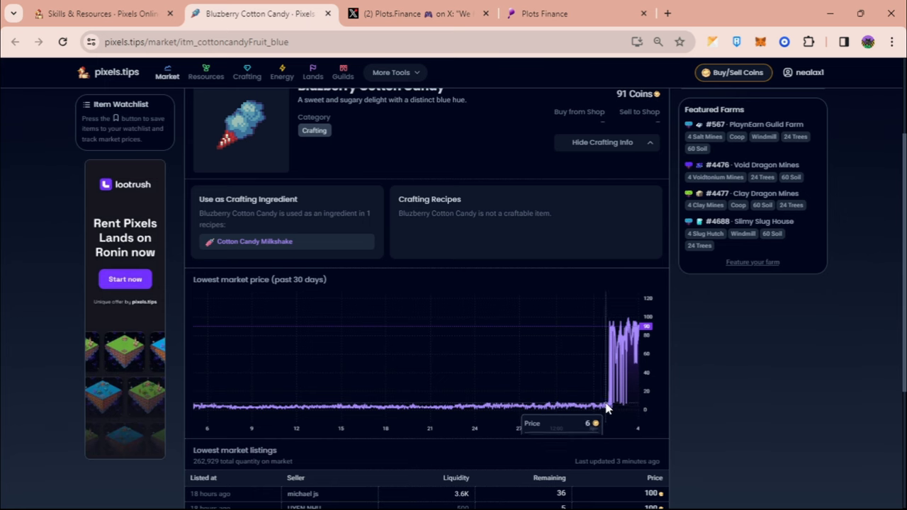
mouse_move(623, 333)
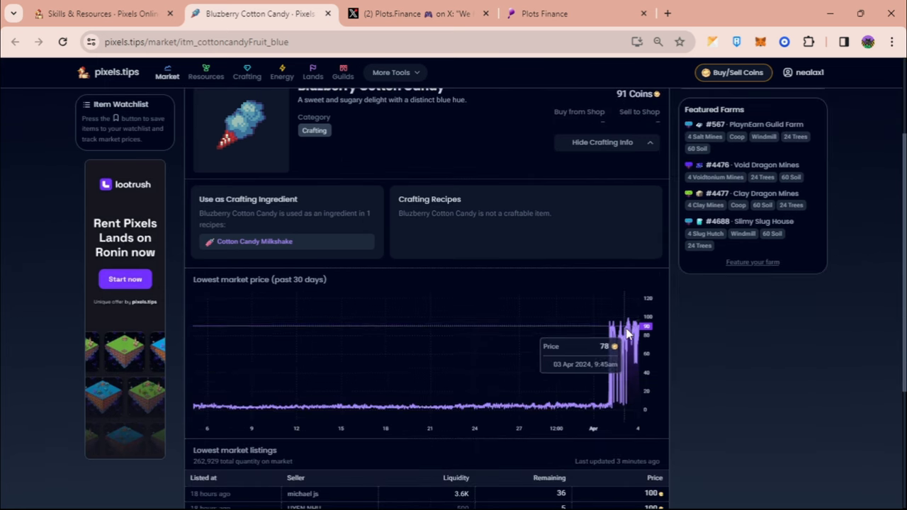
mouse_move(697, 327)
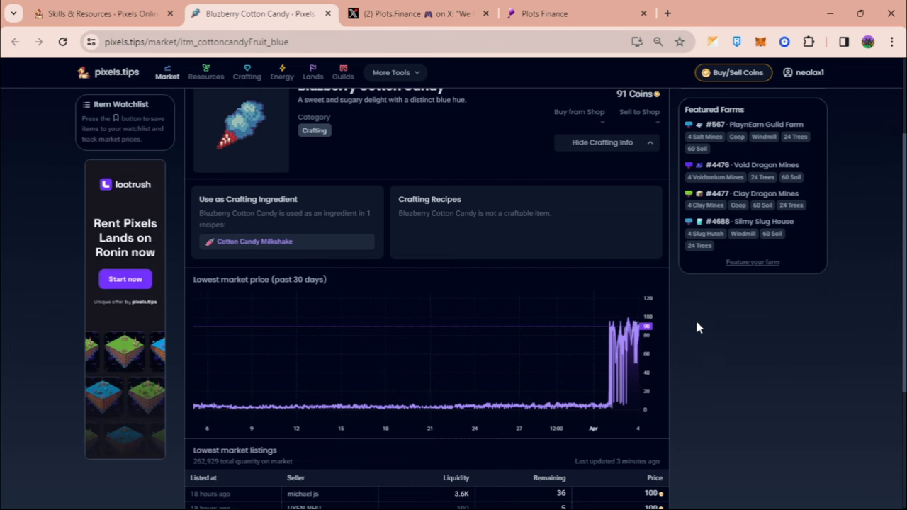
mouse_move(615, 408)
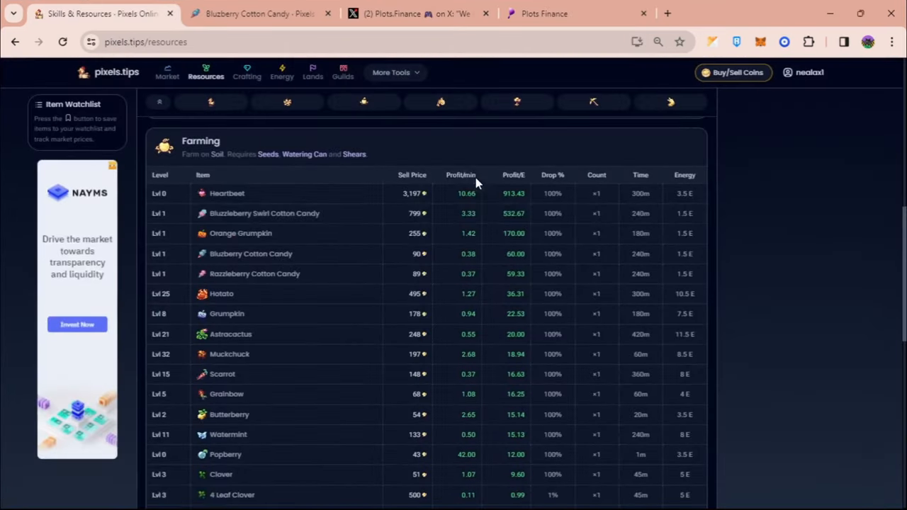
mouse_move(309, 224)
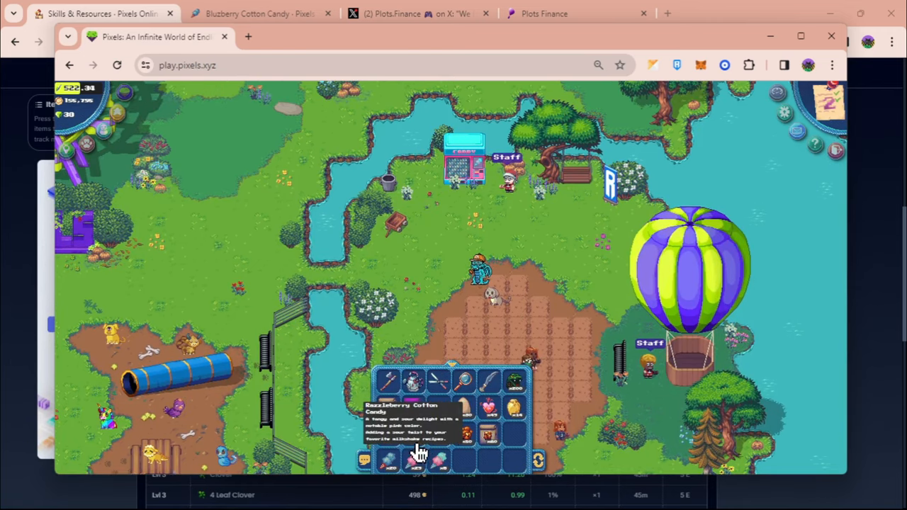
Step: Return to the Farming resources table and pick out Bluzberry Cotton Candy's 100-coin sell price
click(261, 15)
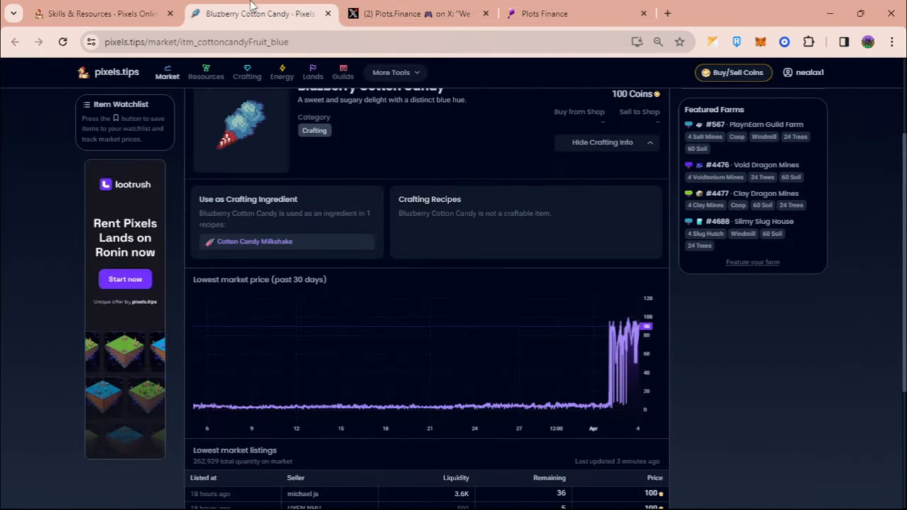
click(99, 14)
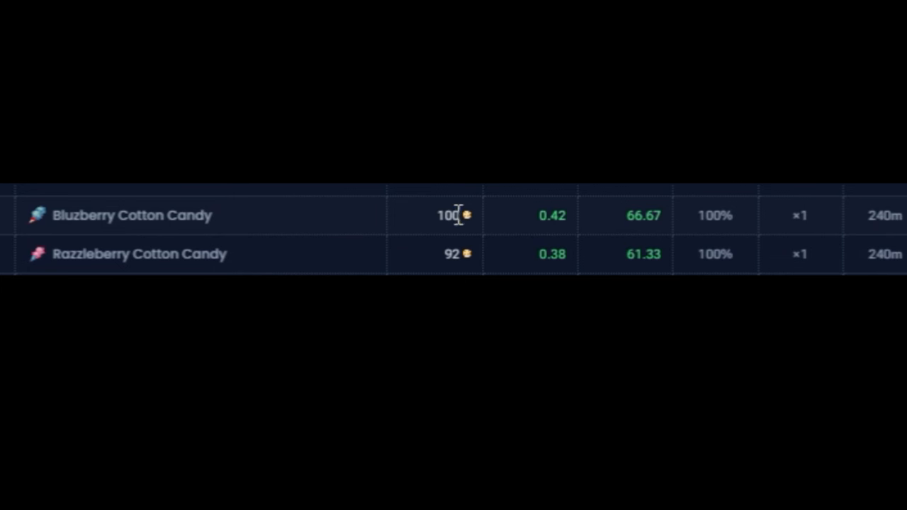
double_click(447, 216)
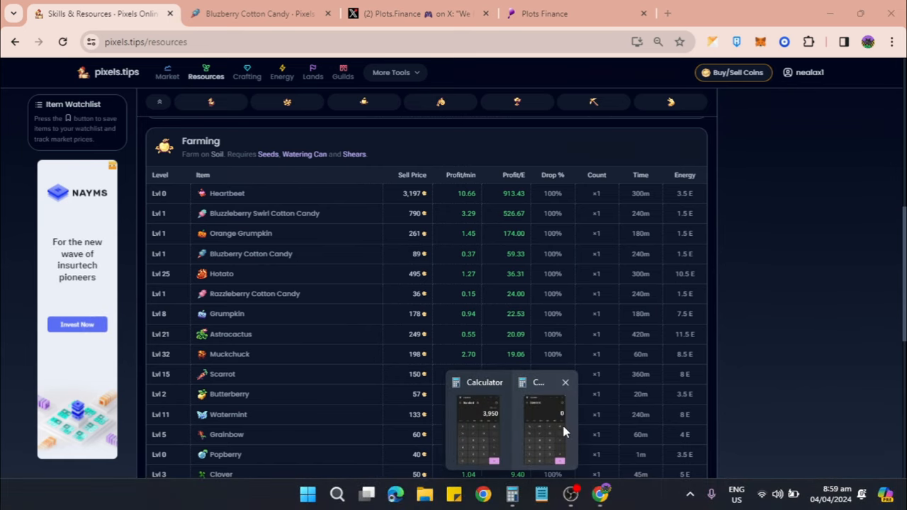
Step: Bring up Calculator and start entering the crafting figures
click(485, 382)
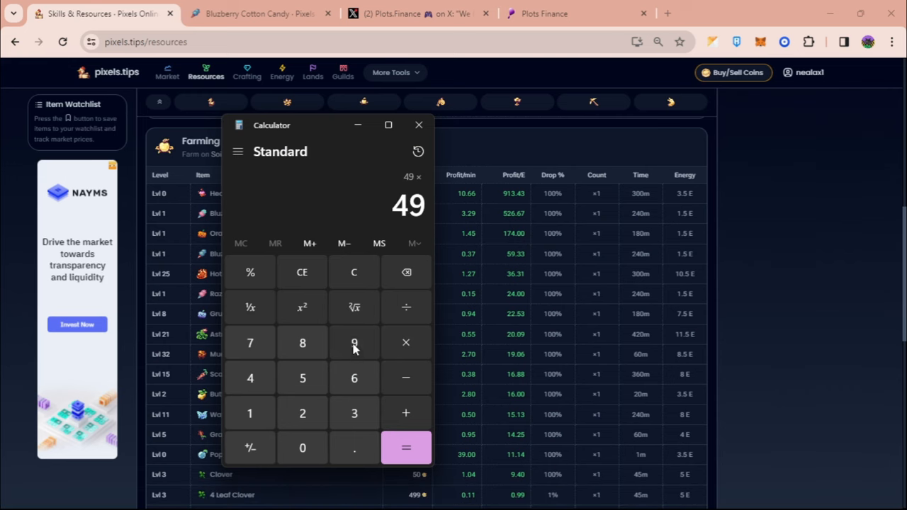
click(406, 447)
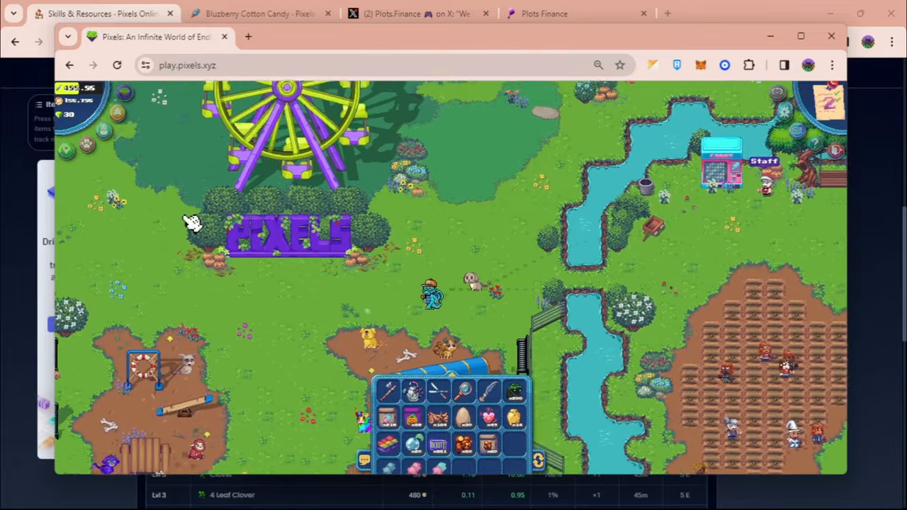
Step: Open NealAX1's X thread arguing Plots hasn't partnered with Ronin
click(418, 14)
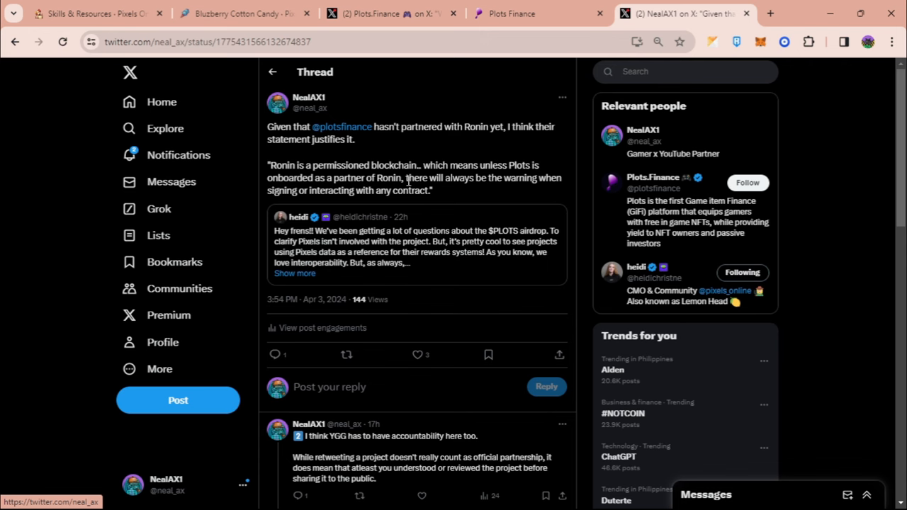
mouse_move(540, 164)
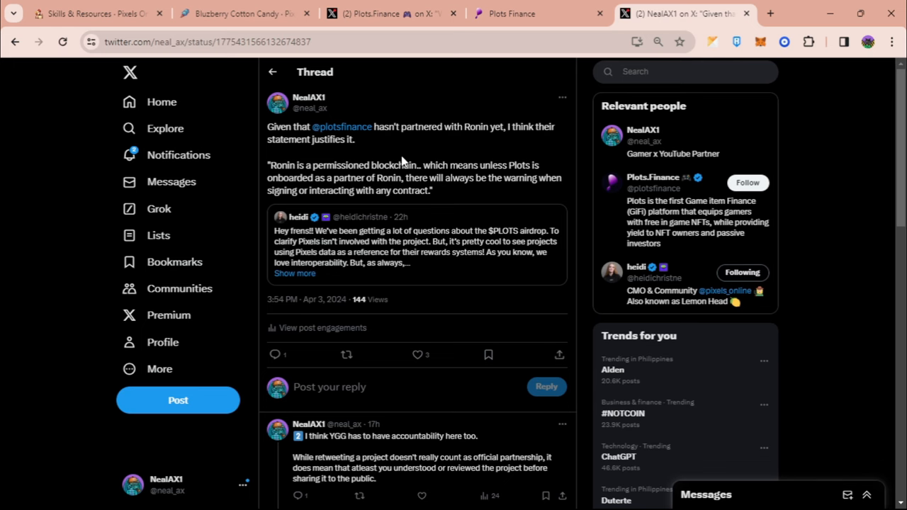
mouse_move(522, 34)
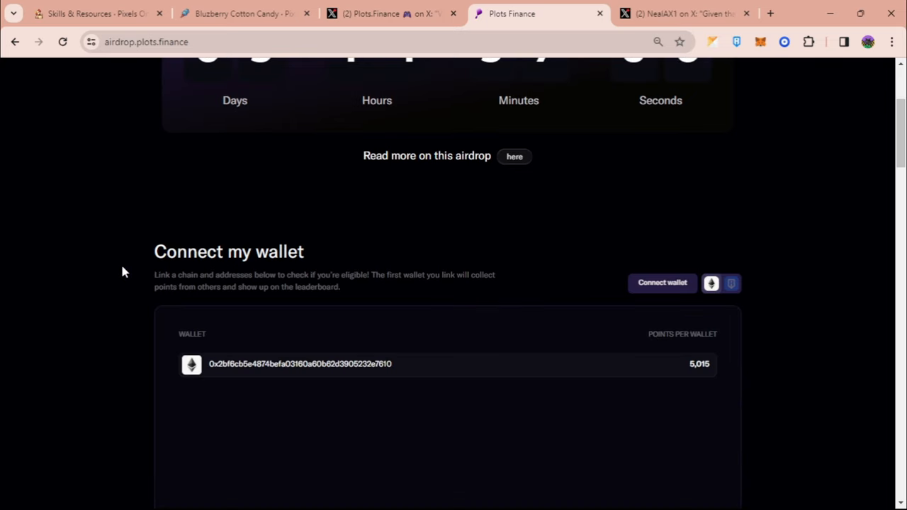
Step: Read Plots.Finance's Sky Mavis onboarding post, then move to the Part II Airdrop page
click(391, 14)
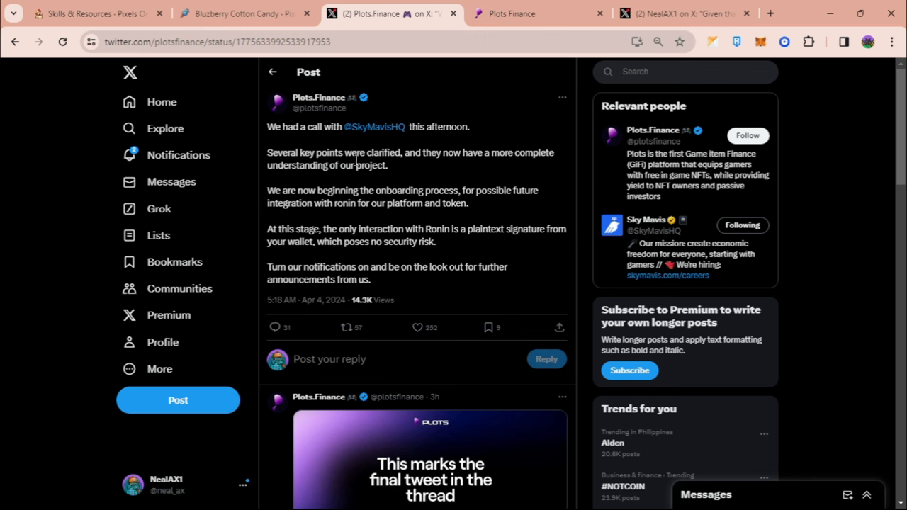
mouse_move(490, 156)
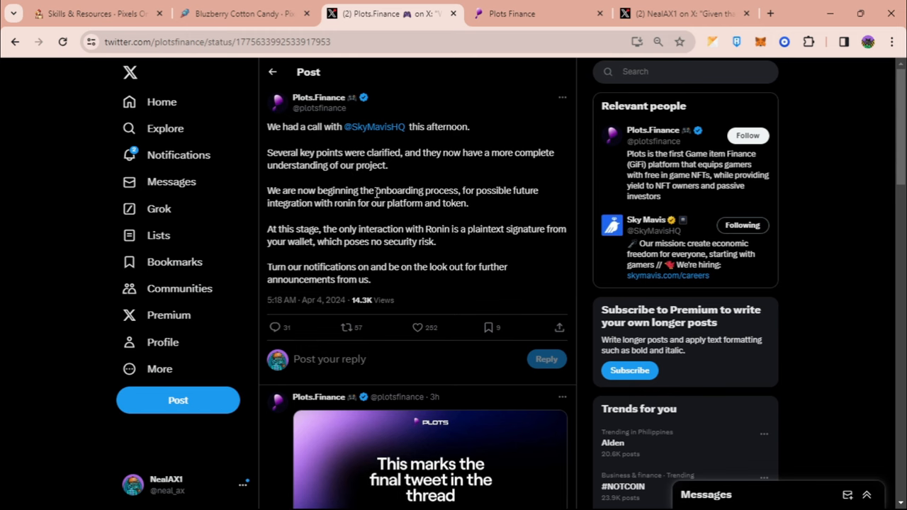
mouse_move(504, 226)
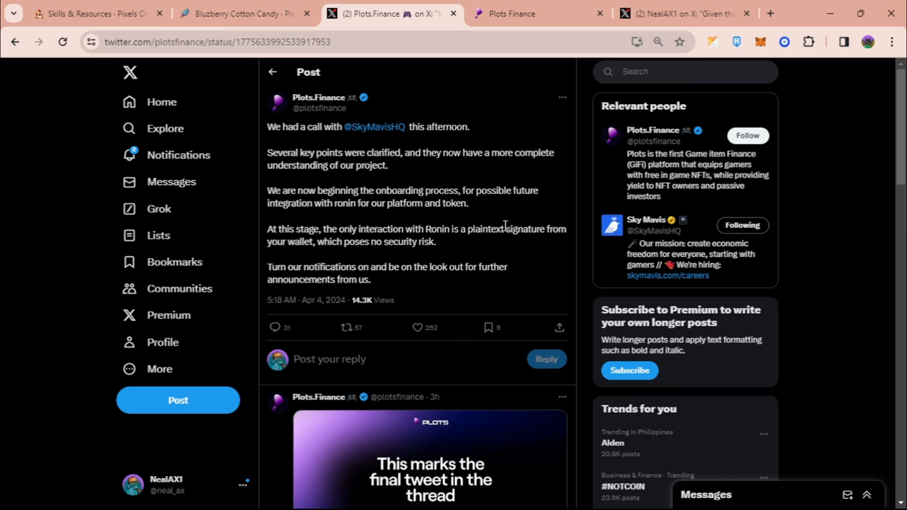
click(539, 14)
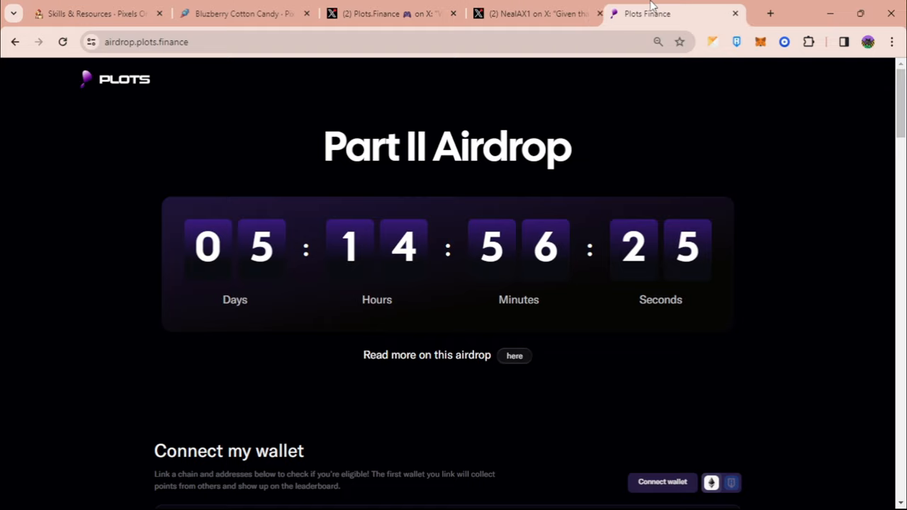
Step: Scroll the airdrop page to the category point cards, including Pixel Level 100+
scroll(down, 3)
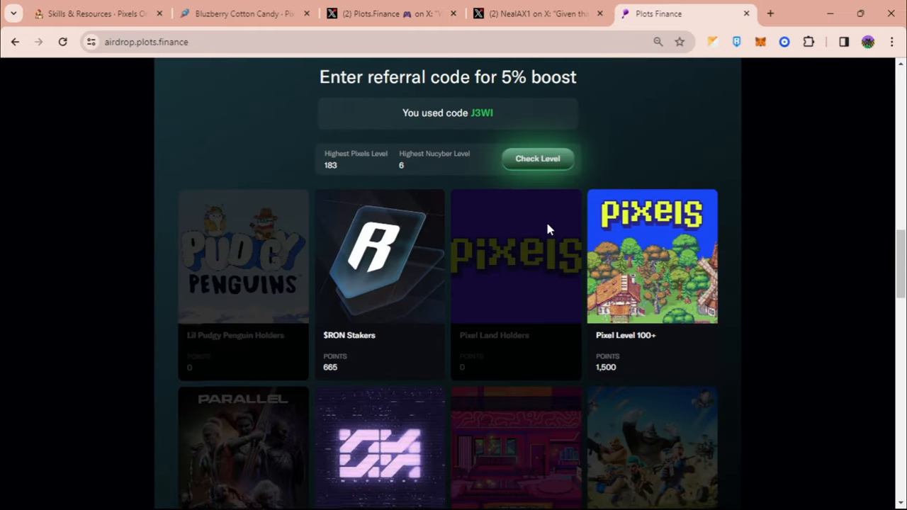
scroll(down, 3)
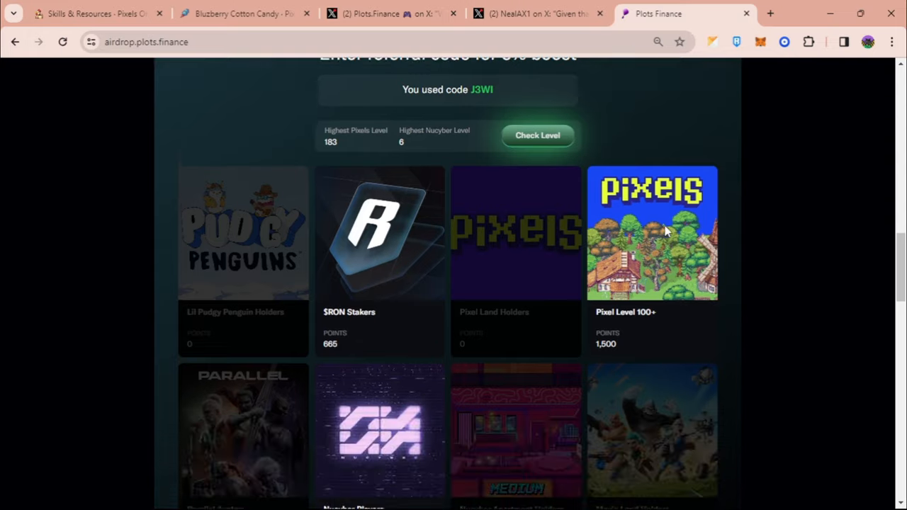
scroll(down, 3)
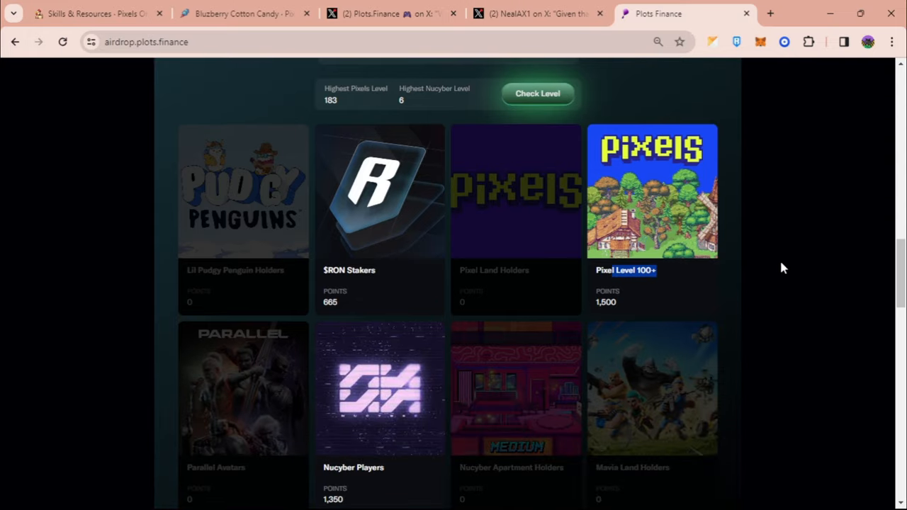
double_click(365, 269)
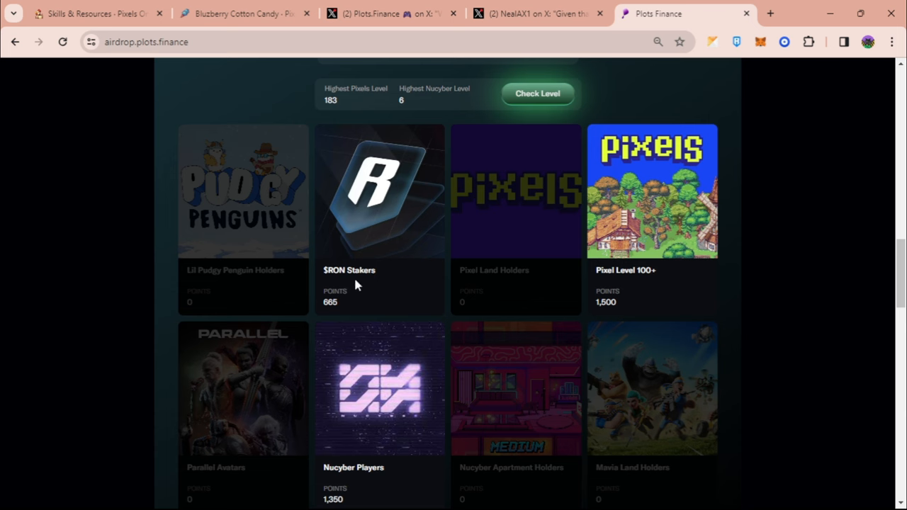
mouse_move(3, 226)
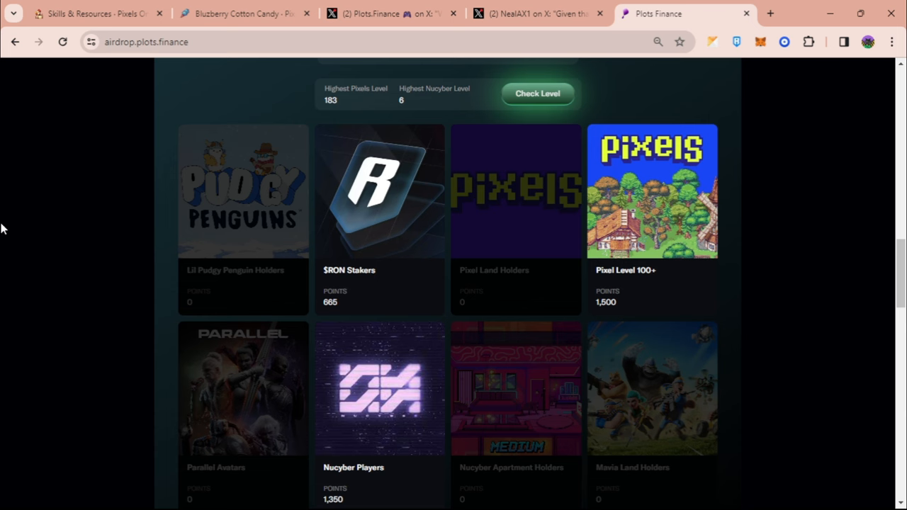
mouse_move(23, 223)
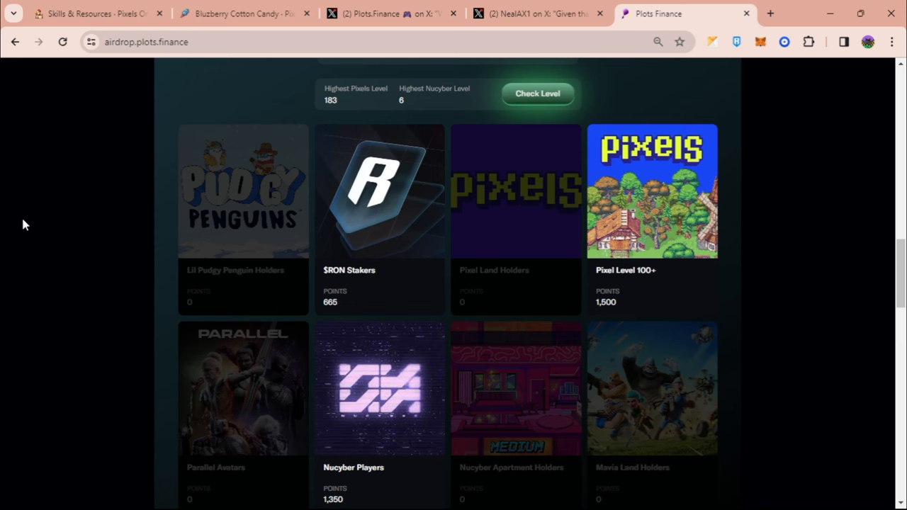
mouse_move(333, 299)
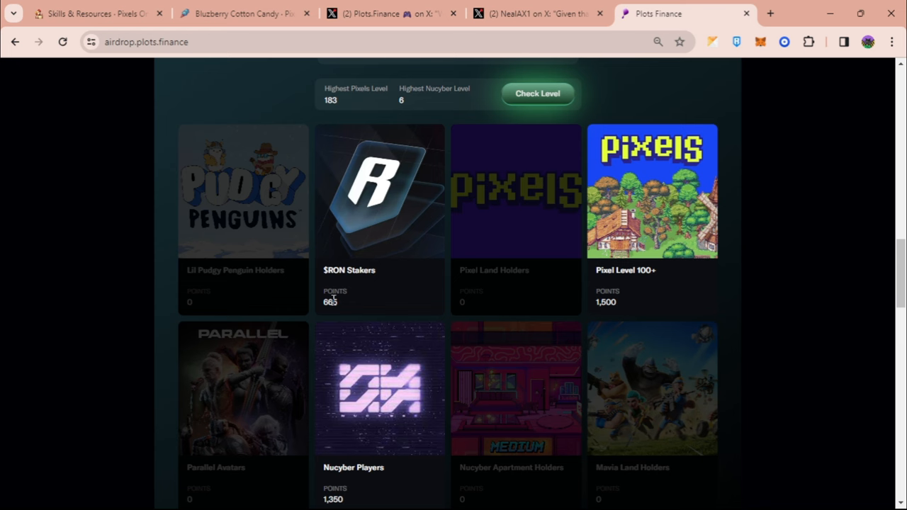
Step: Review the Congratulations 3,690-point eligibility and the 5,190-point total summary
scroll(down, 3)
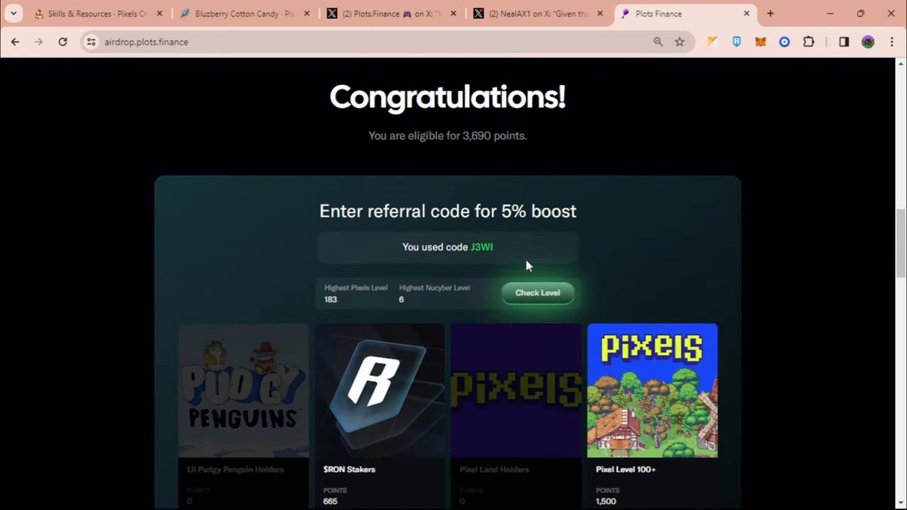
scroll(down, 3)
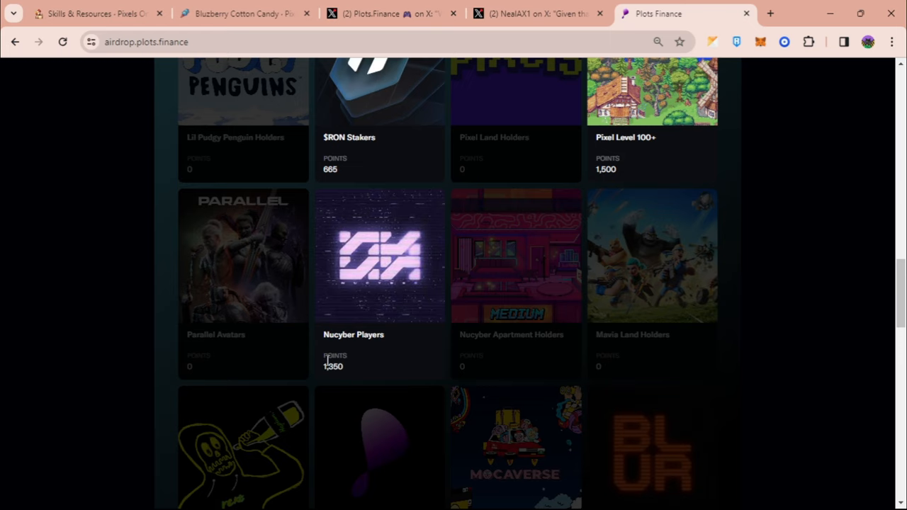
scroll(up, 3)
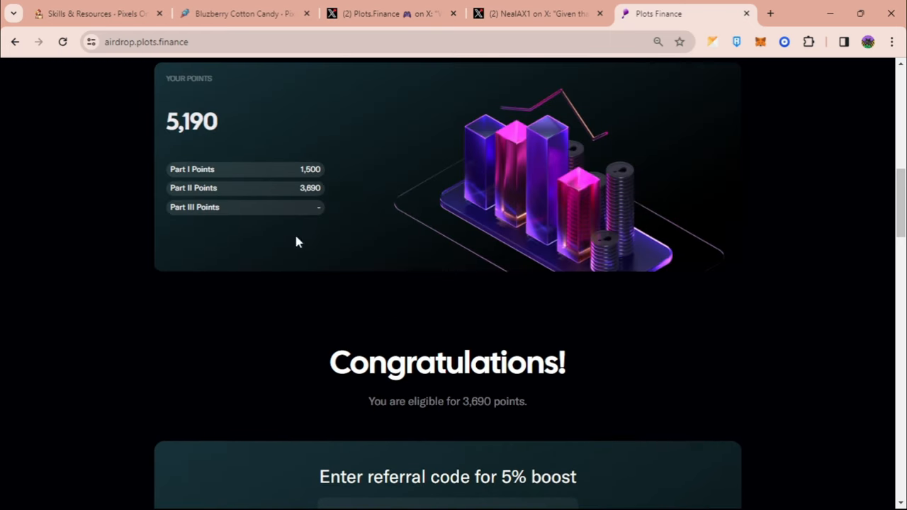
mouse_move(209, 187)
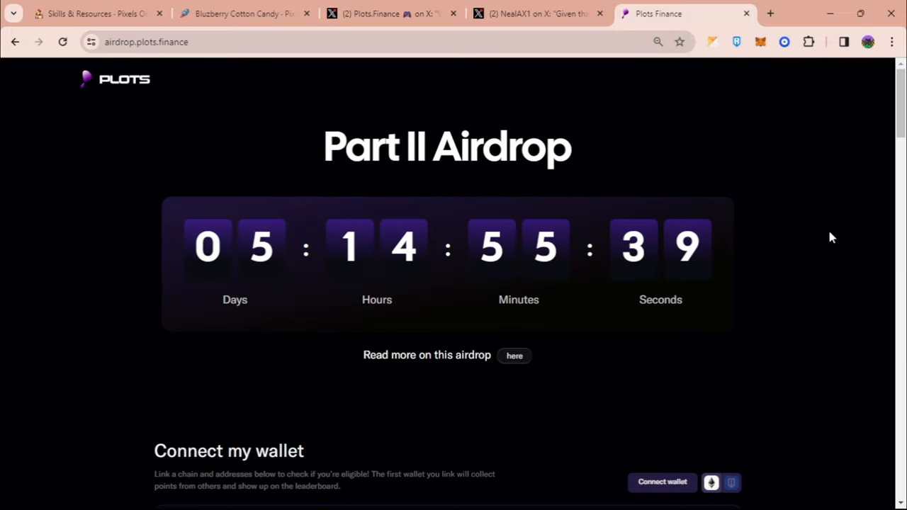
Step: Reach the Connect my wallet section and bring up the wallet connection choices
scroll(down, 3)
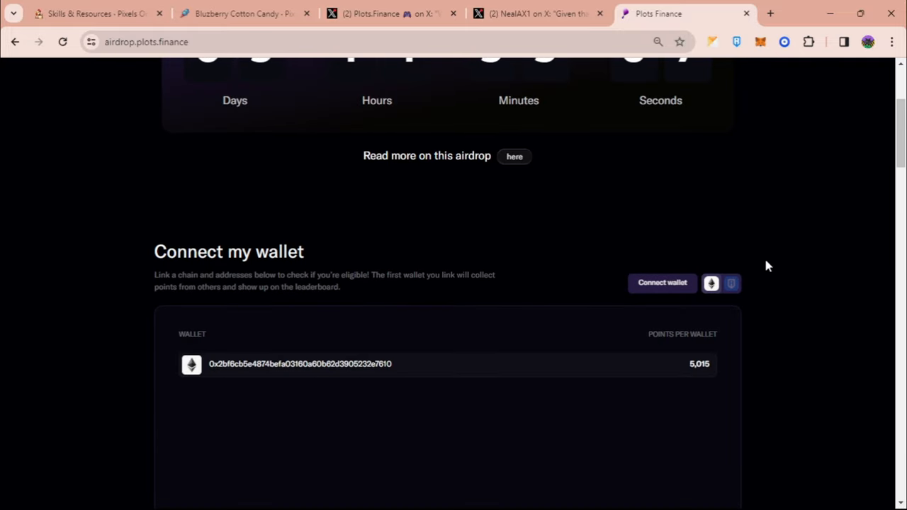
mouse_move(388, 386)
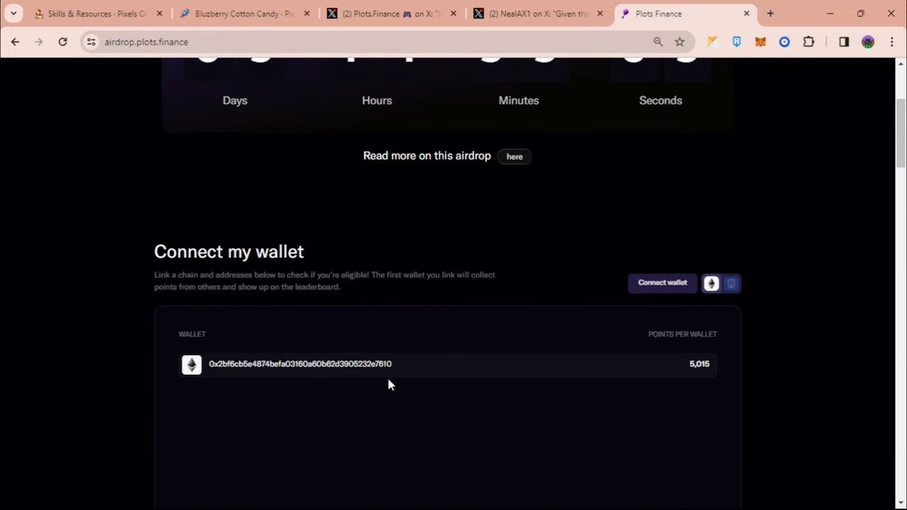
mouse_move(740, 303)
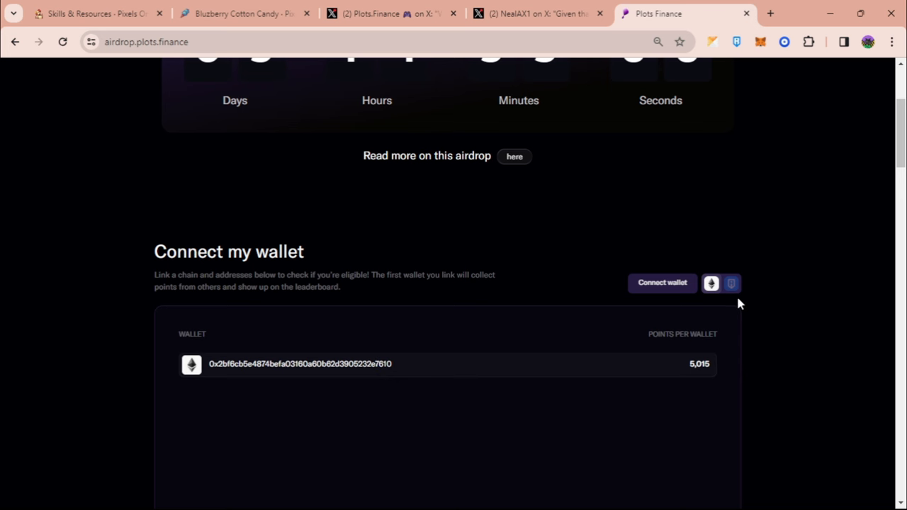
mouse_move(743, 278)
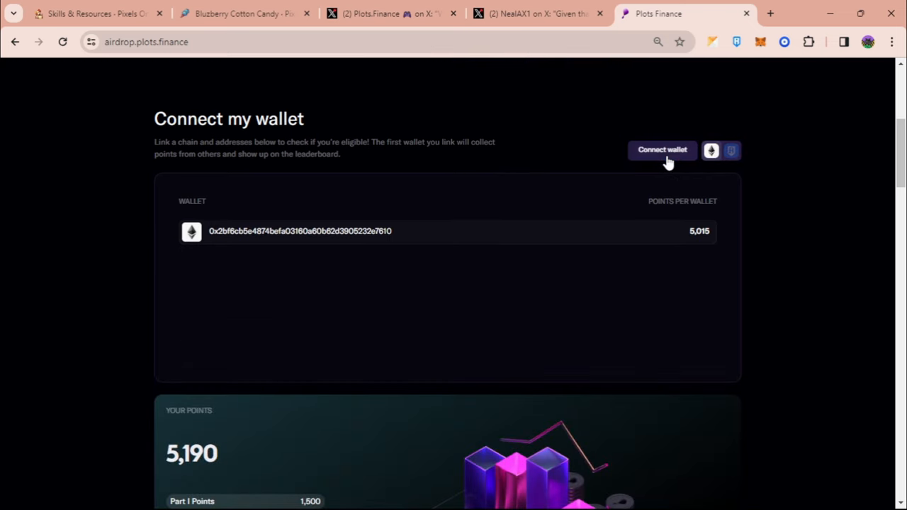
click(661, 150)
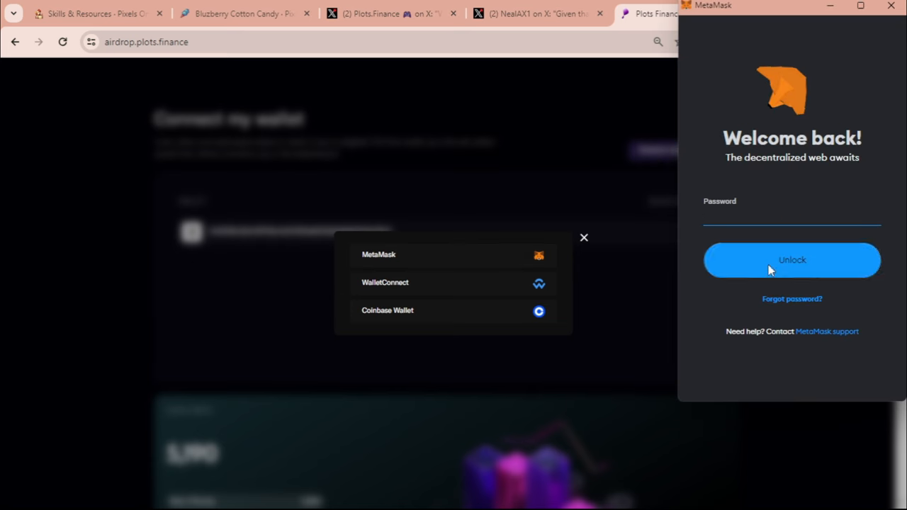
Step: Unlock MetaMask and approve connecting the wallet to the airdrop site
click(790, 261)
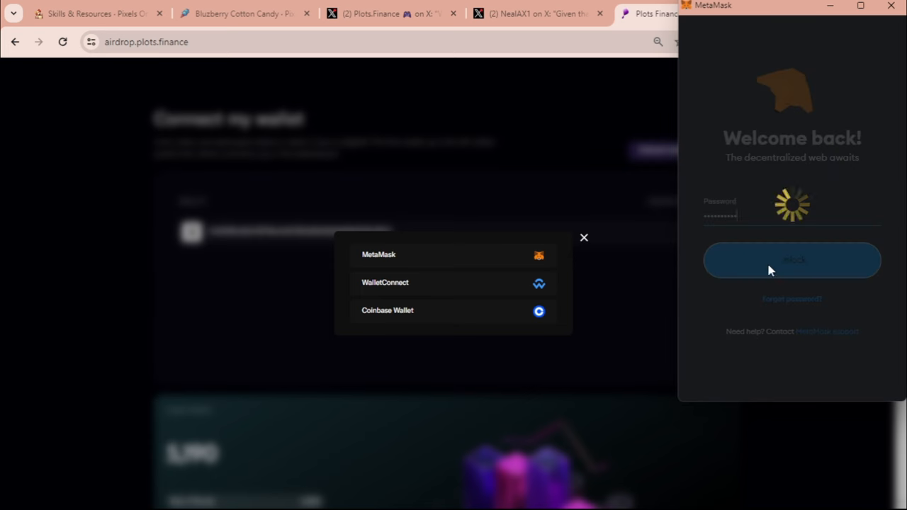
click(791, 261)
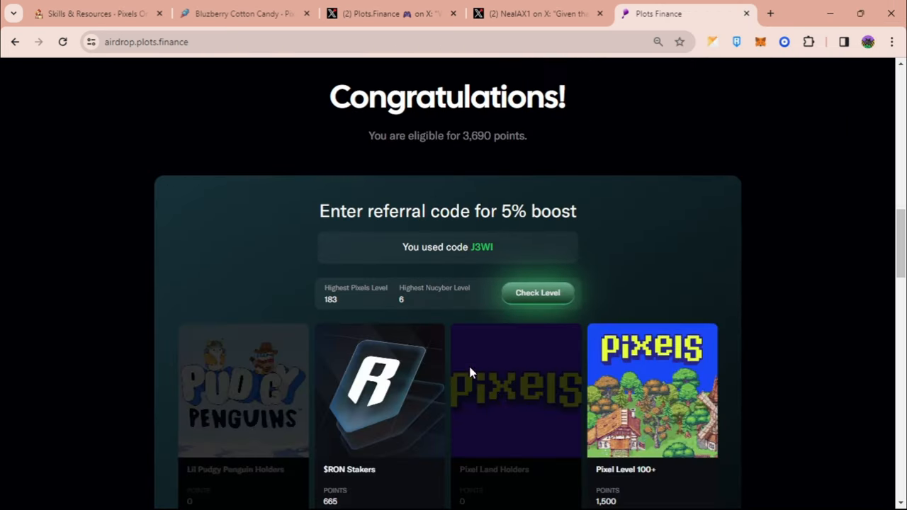
Step: Check the connected wallet's 3,690-point eligibility and per-category point cards
scroll(down, 3)
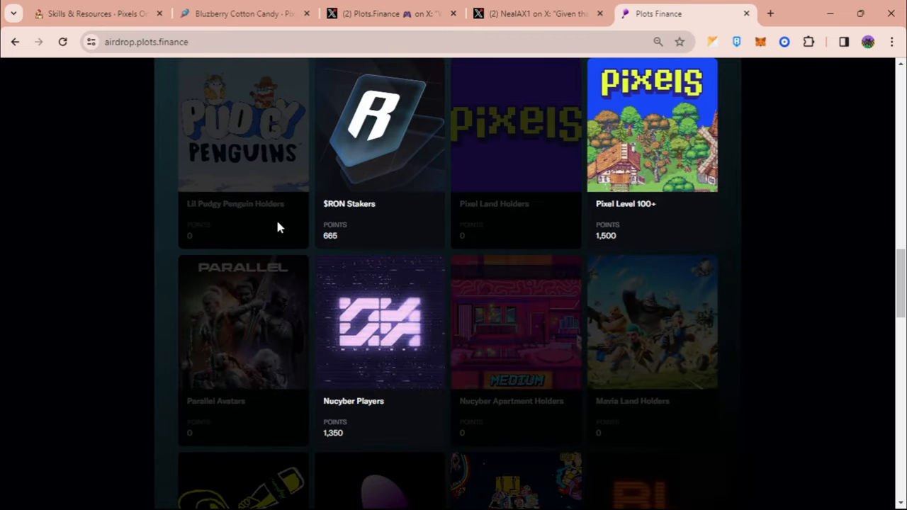
mouse_move(754, 266)
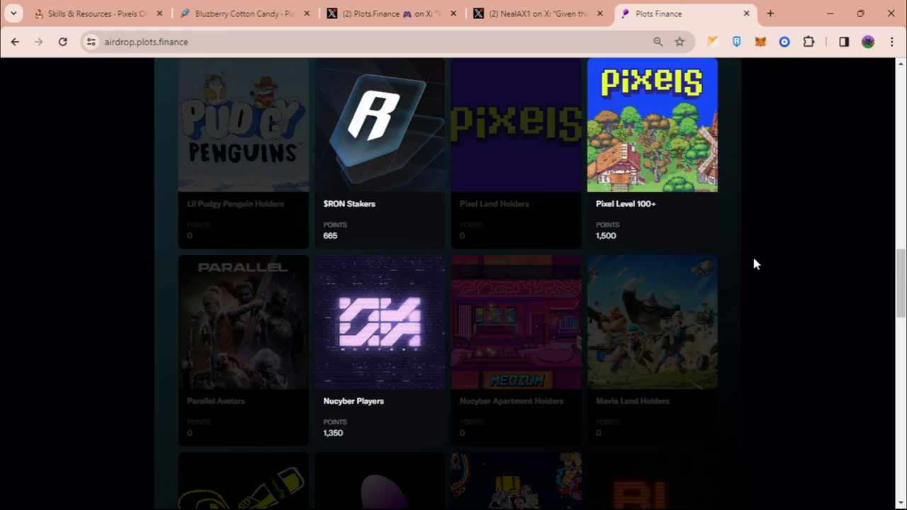
mouse_move(714, 249)
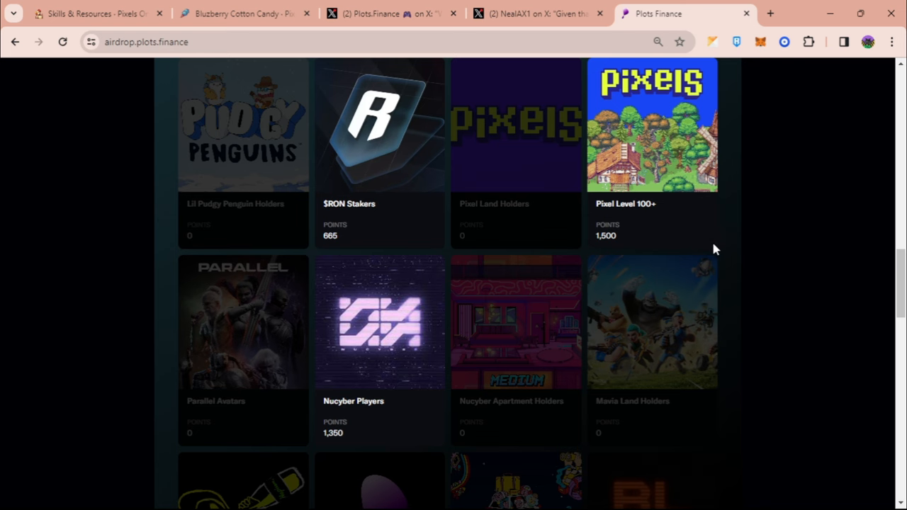
scroll(up, 3)
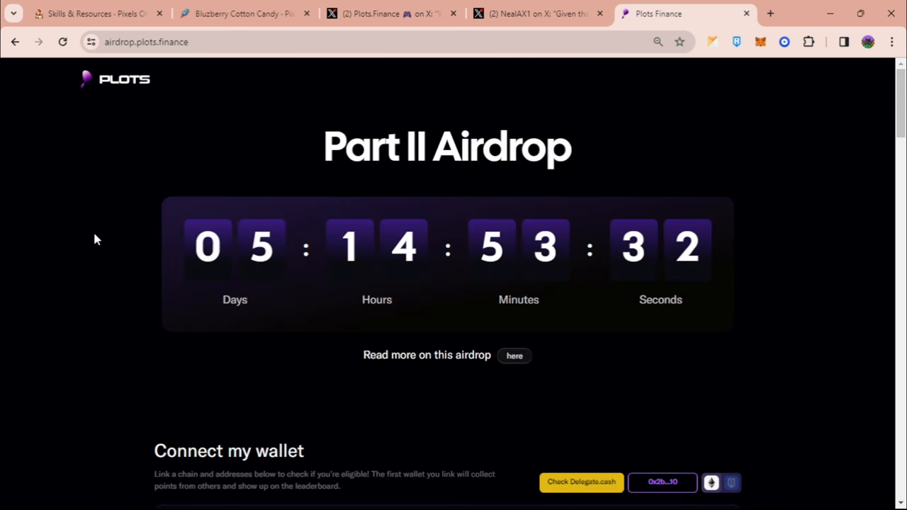
scroll(down, 3)
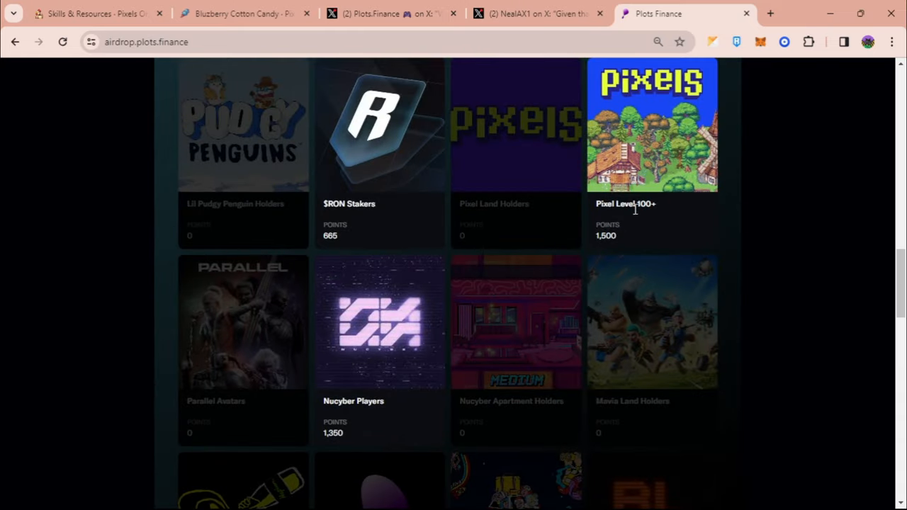
mouse_move(657, 211)
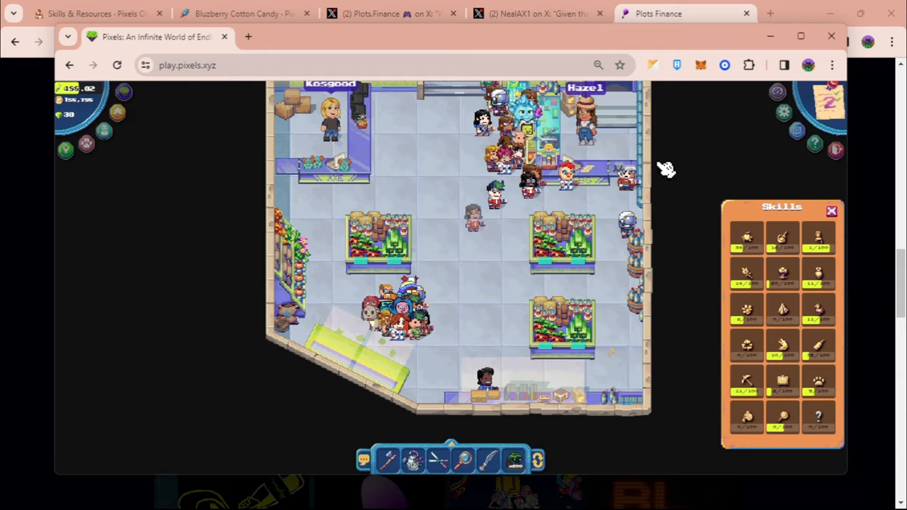
Step: Go to pixels.tips' Crafting Database and bring up its Sort Items By choices
click(96, 13)
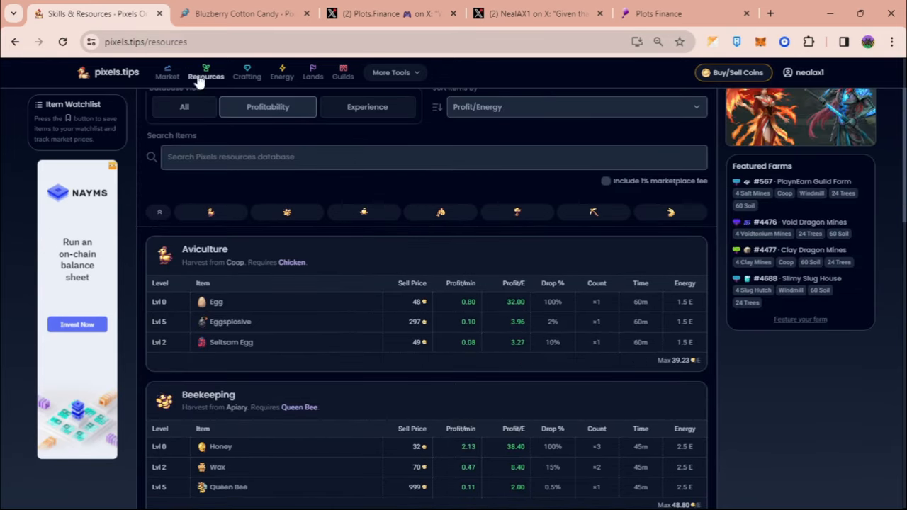
click(167, 71)
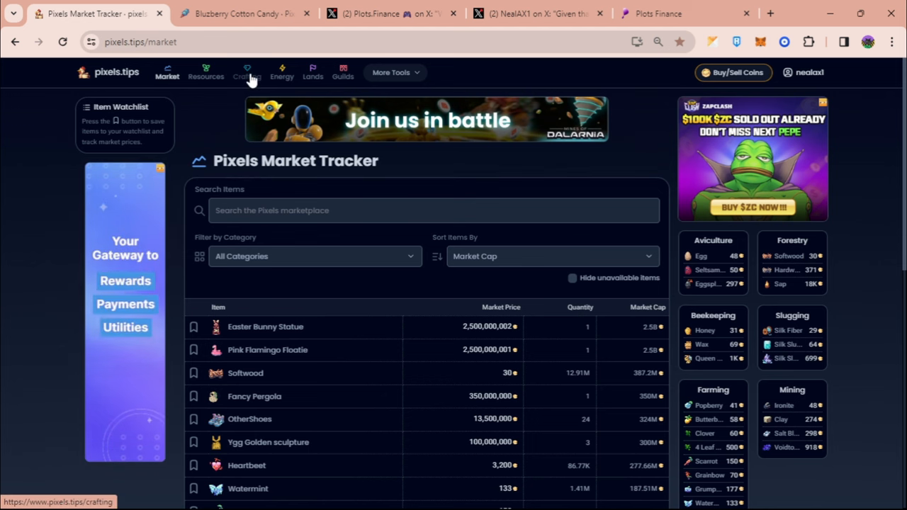
click(246, 71)
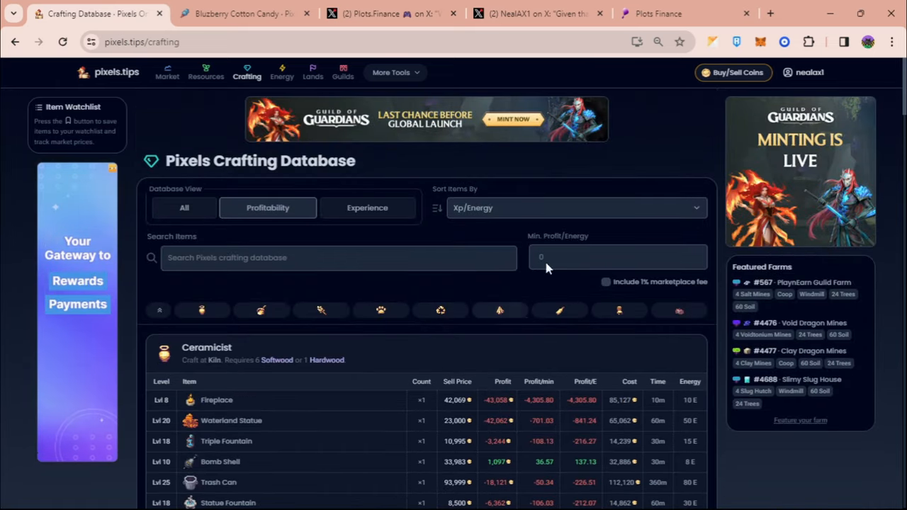
click(573, 207)
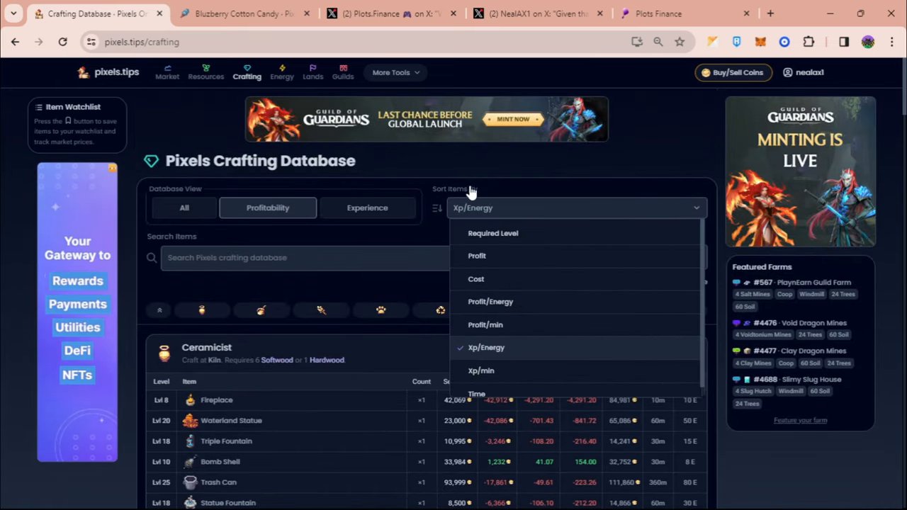
mouse_move(496, 348)
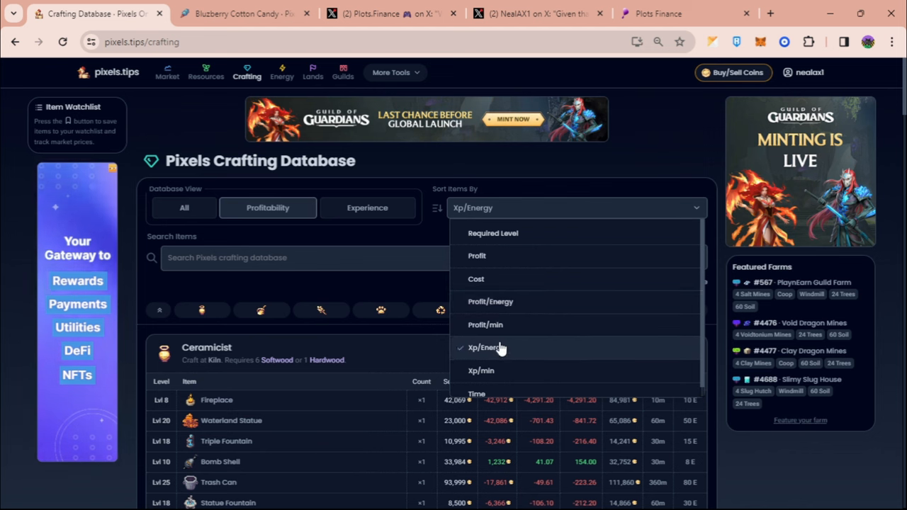
Step: Sort recipes by Xp/min and look over the Ceramicist, Cooking and Granger tables
click(480, 371)
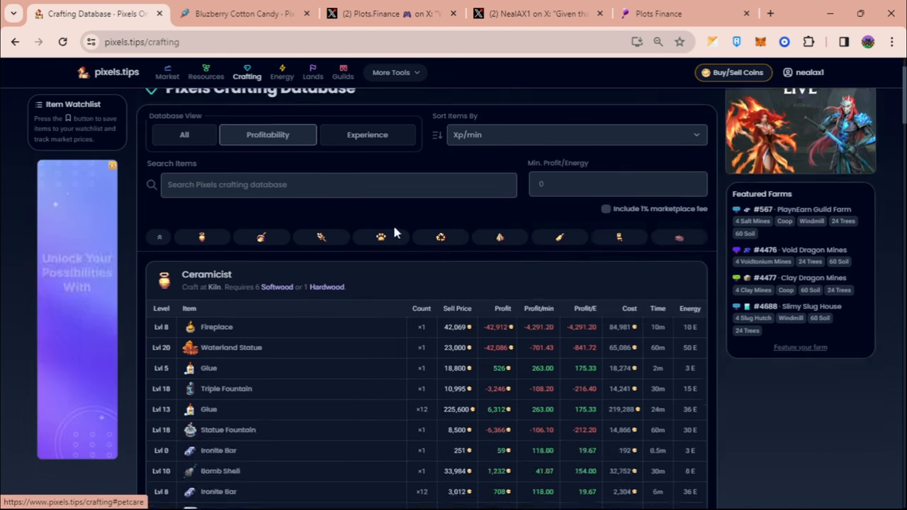
scroll(down, 3)
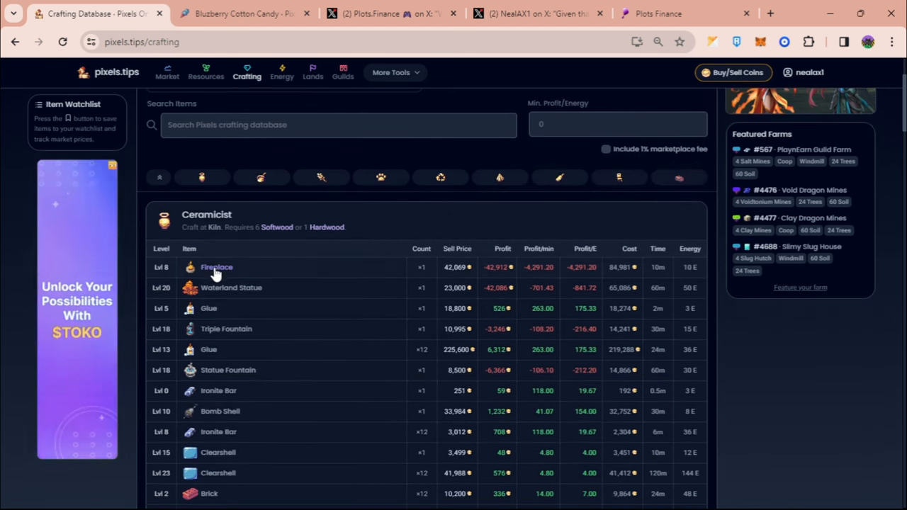
scroll(down, 3)
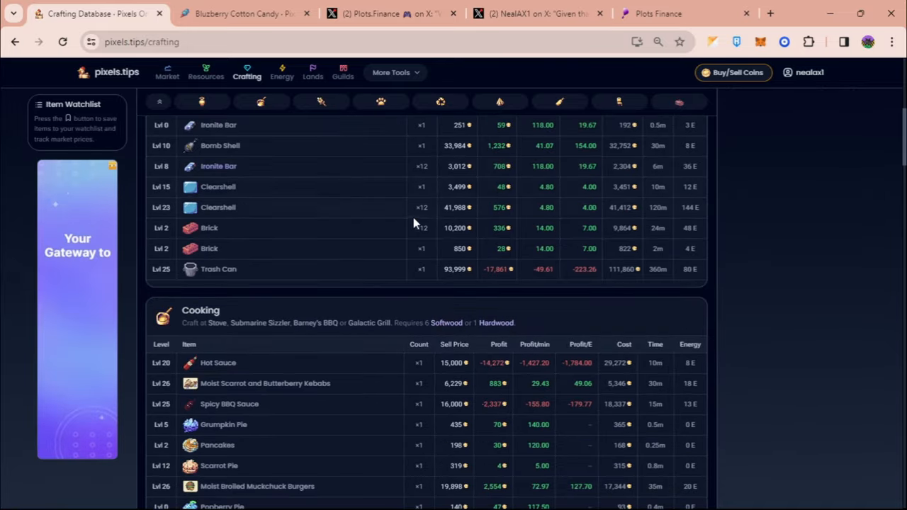
scroll(down, 3)
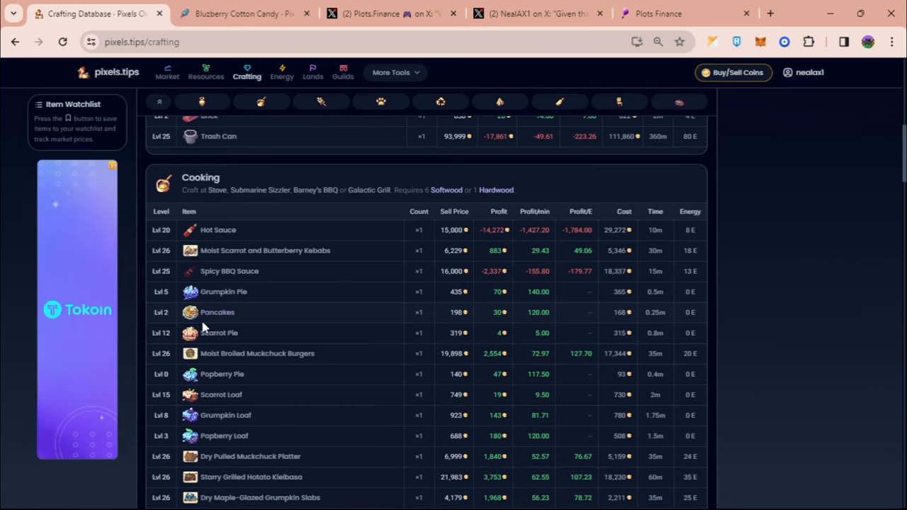
scroll(down, 3)
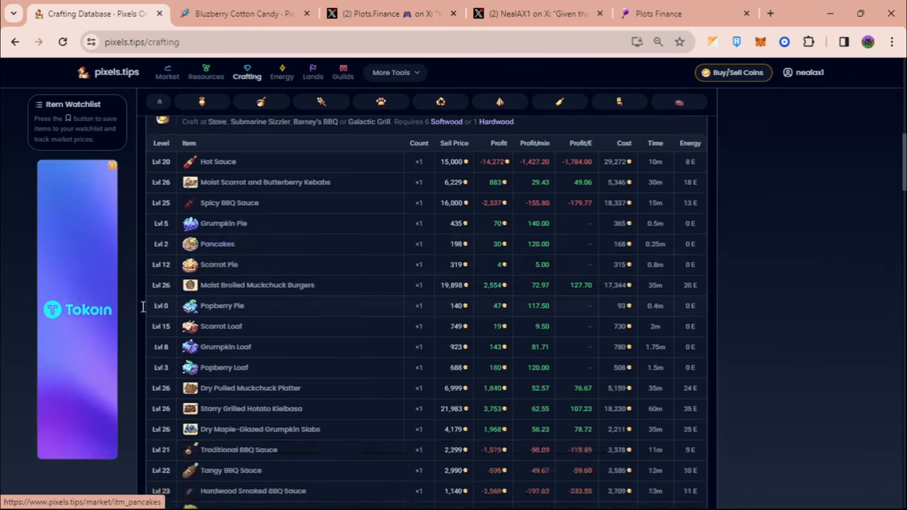
scroll(down, 3)
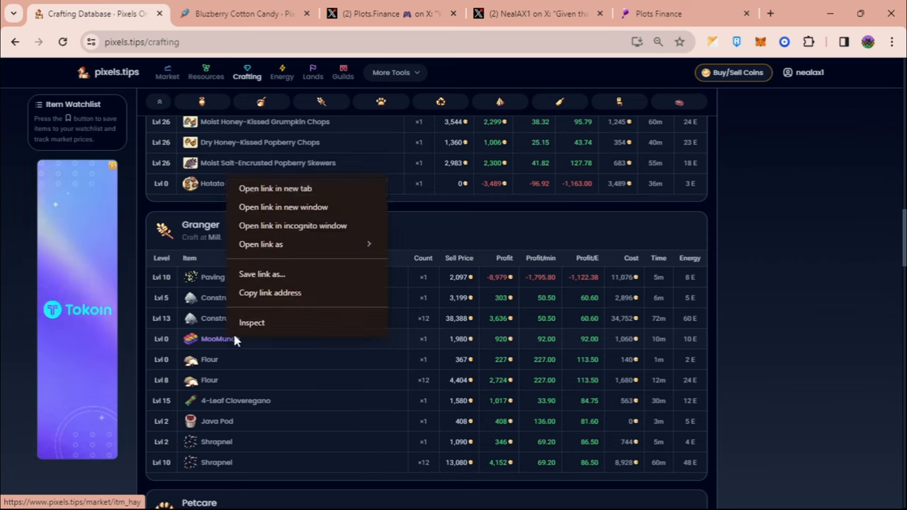
Step: View MooMunch's market page in a new tab, then resume the Crafting Database at Winemaking
click(275, 189)
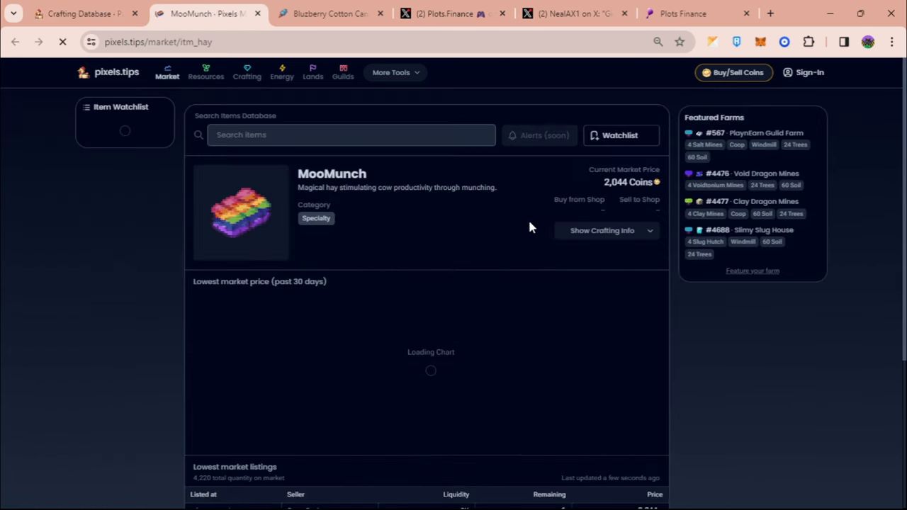
click(601, 229)
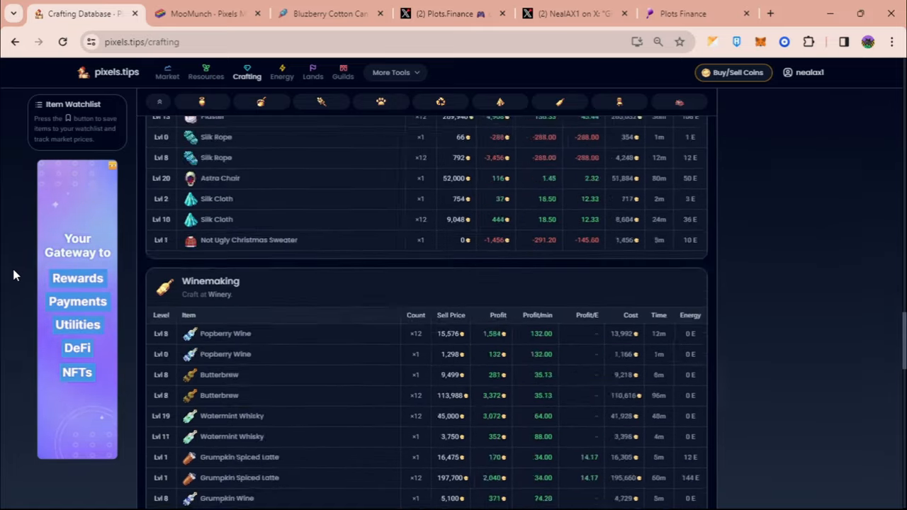
Step: Review the Ironite Bar's Crafting Recipes and price chart on its market page
scroll(down, 3)
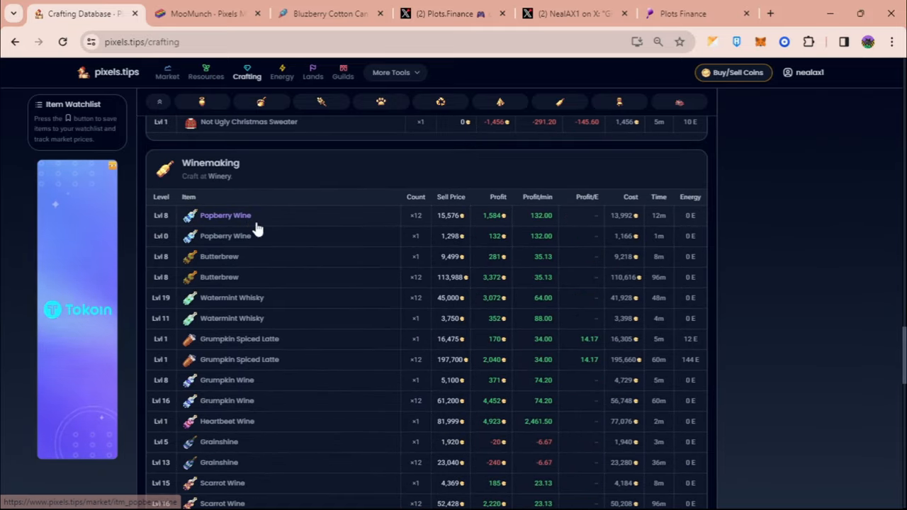
mouse_move(225, 235)
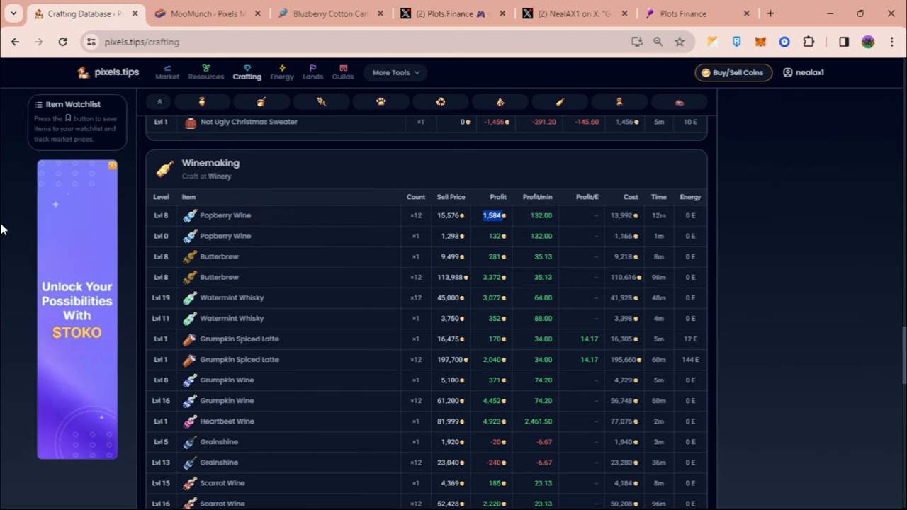
scroll(down, 3)
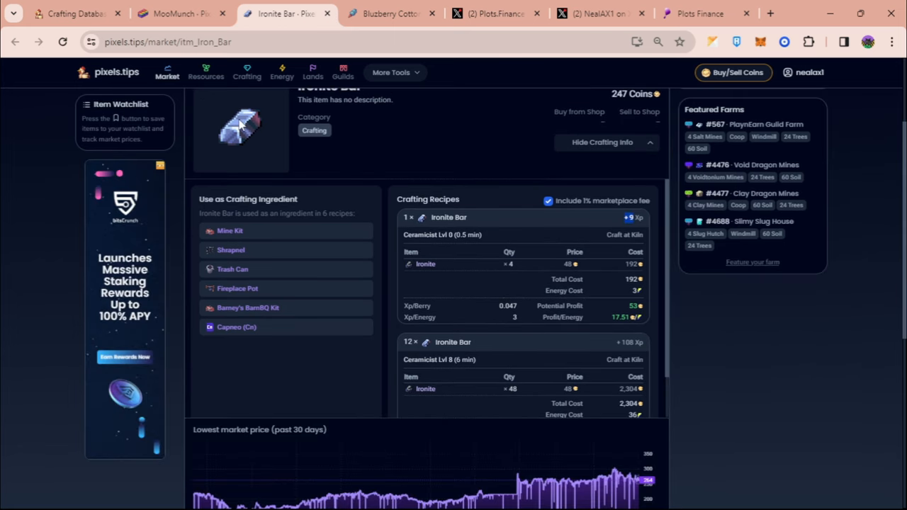
scroll(down, 3)
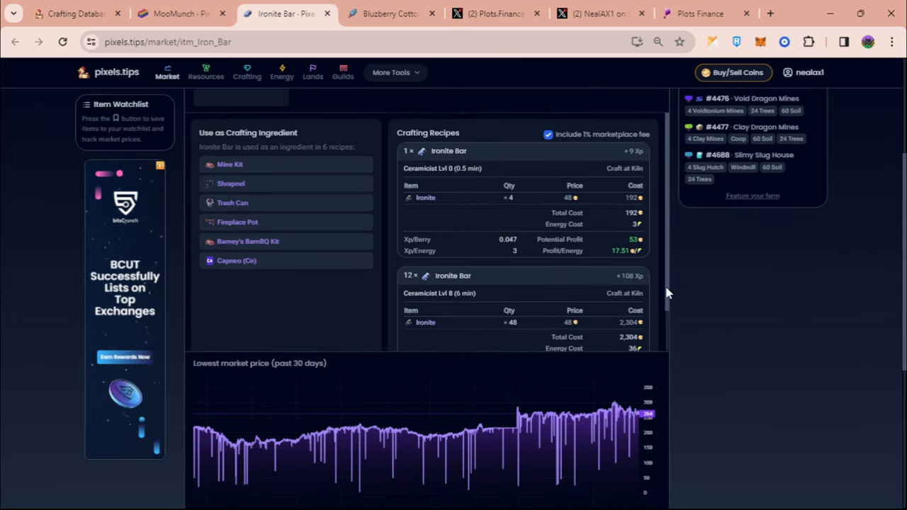
Step: Return to the Crafting Database, then switch to the Plots Finance airdrop countdown
click(71, 15)
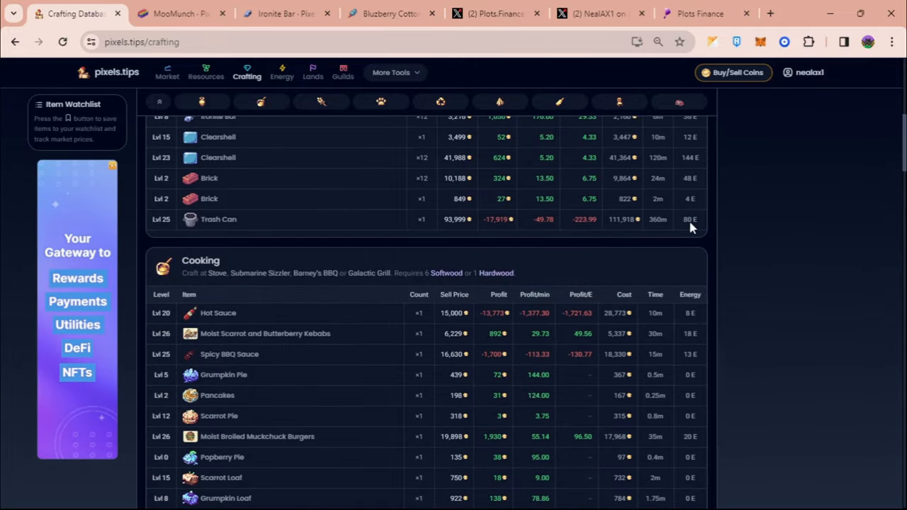
click(700, 12)
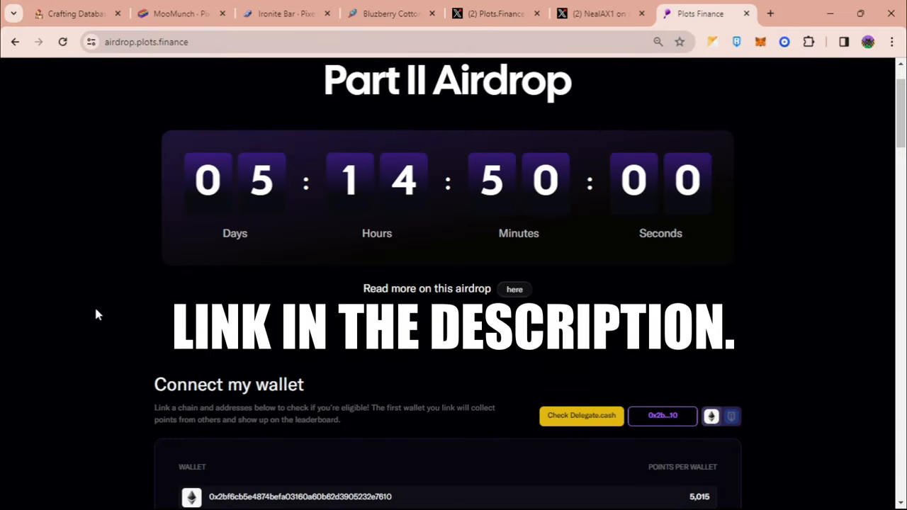
scroll(down, 3)
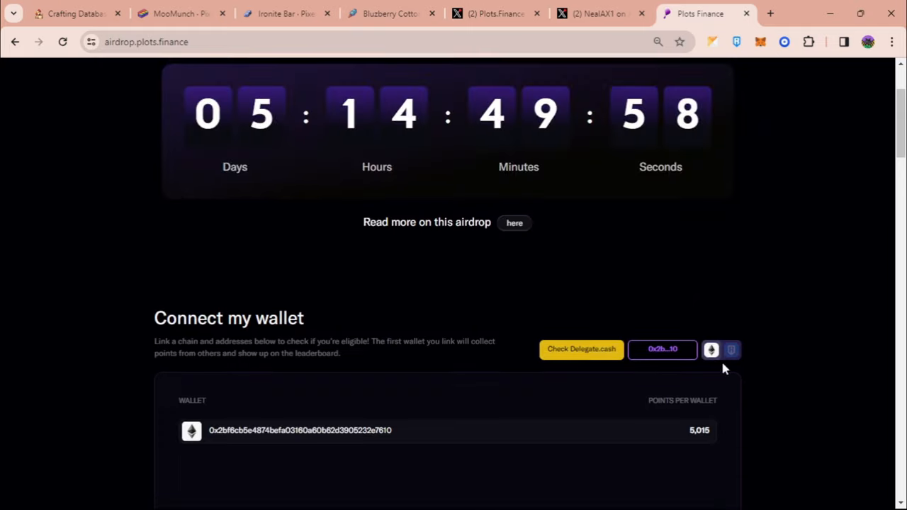
scroll(down, 3)
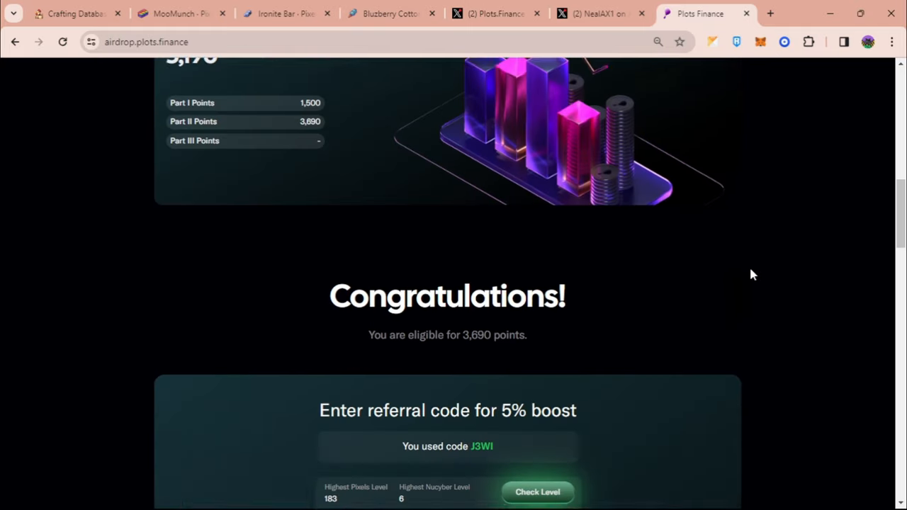
scroll(down, 3)
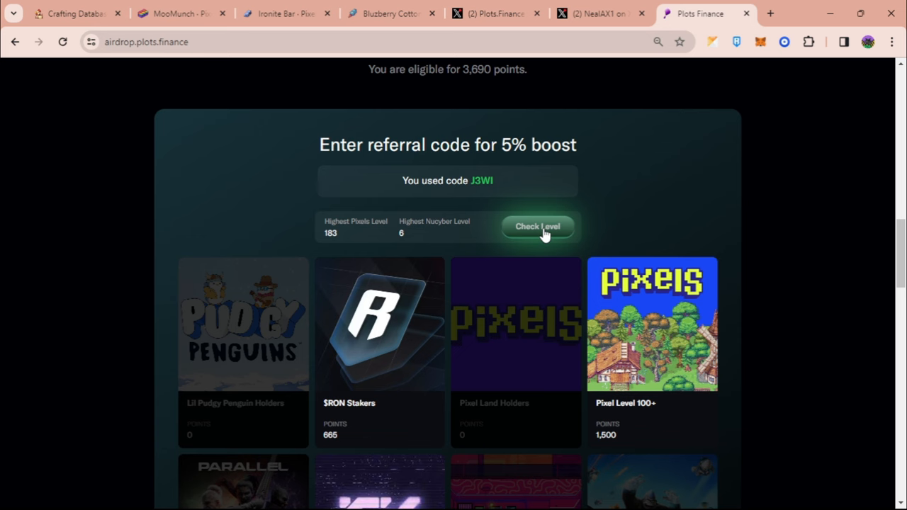
scroll(down, 3)
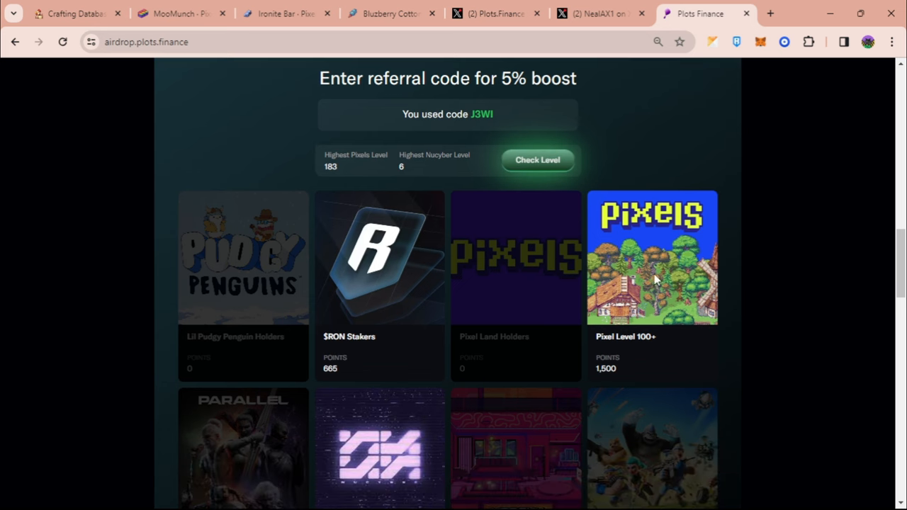
scroll(down, 3)
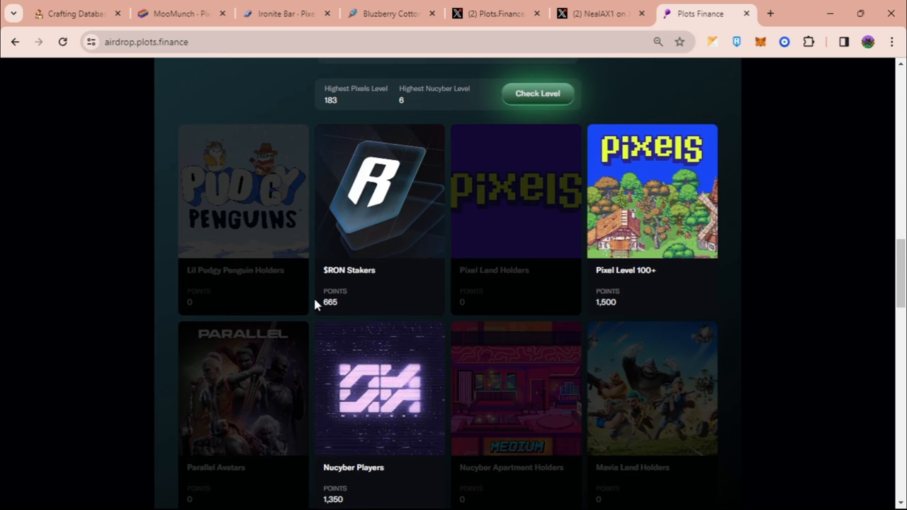
scroll(down, 3)
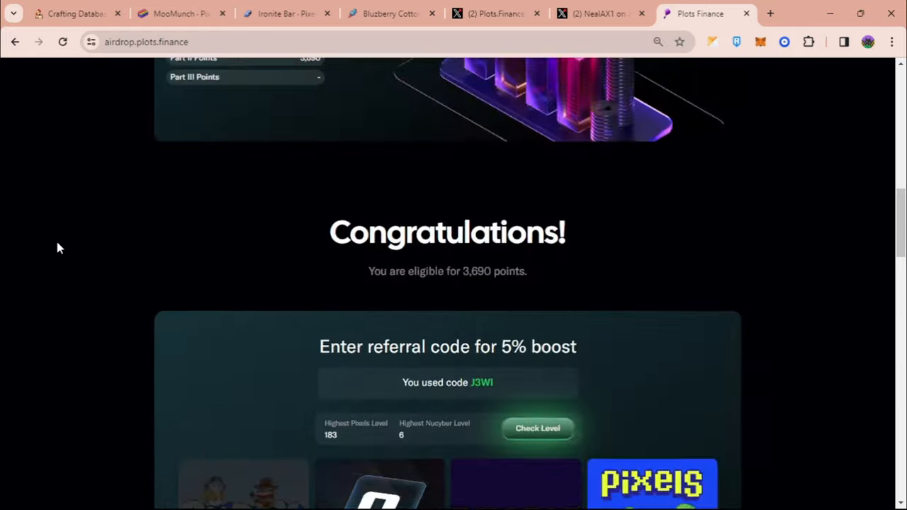
scroll(up, 3)
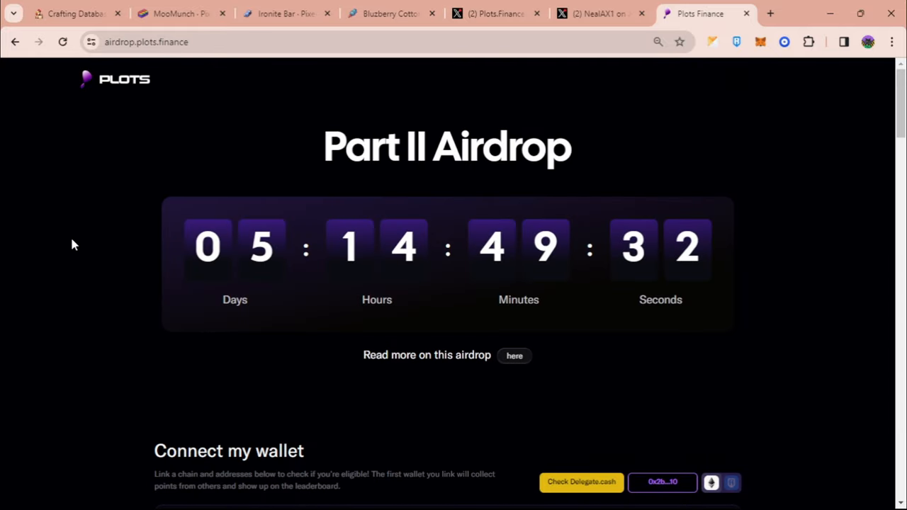